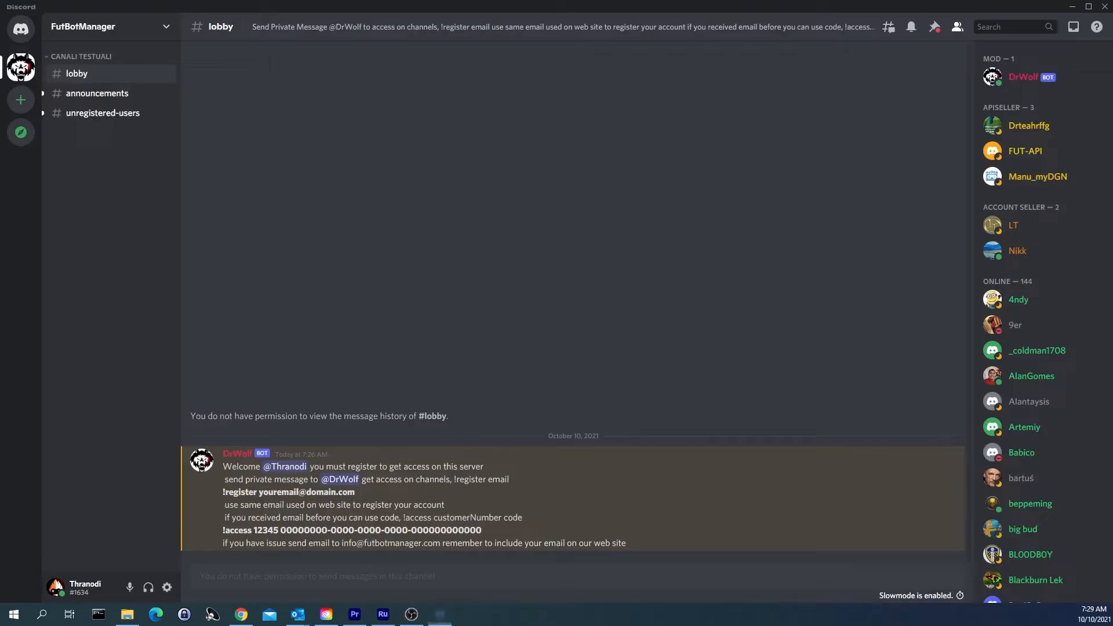
pyautogui.moveTo(993, 78)
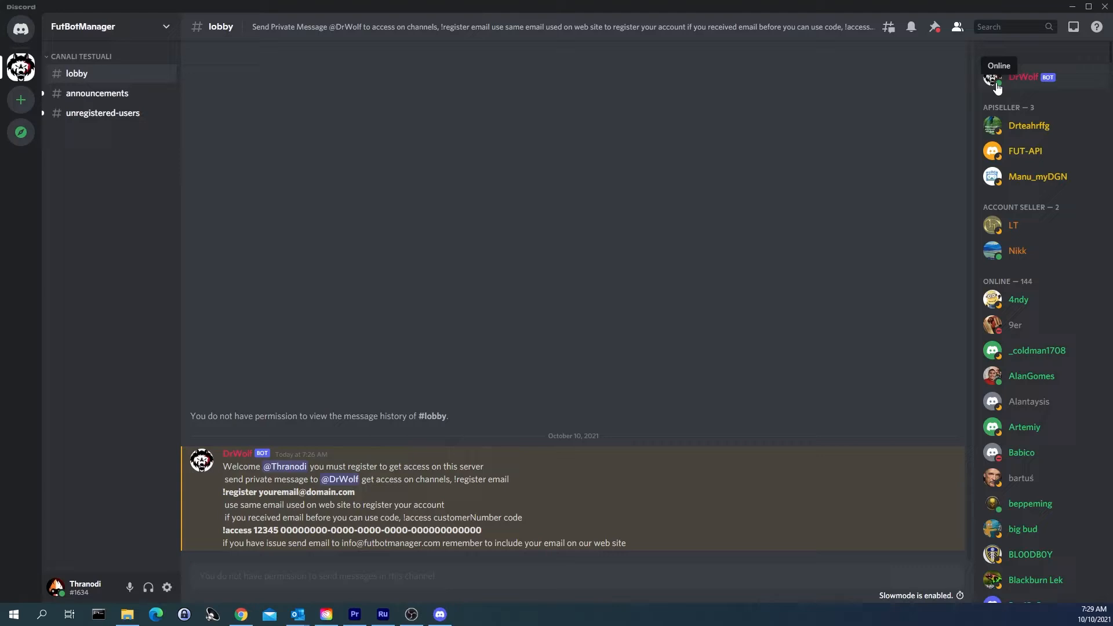
pyautogui.click(1023, 78)
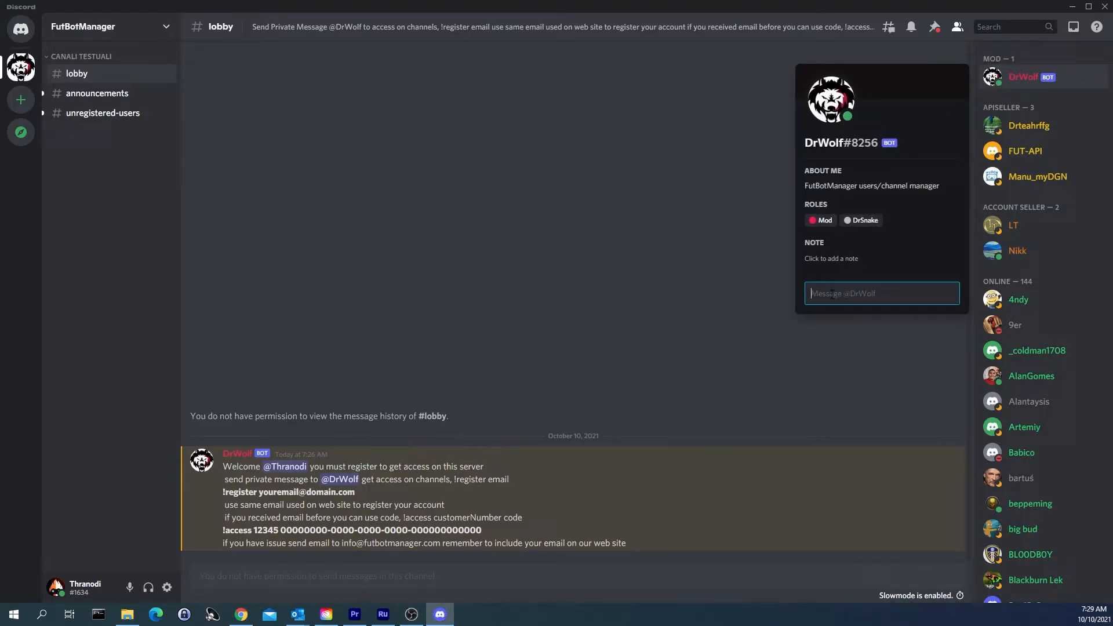
pyautogui.write('!regi')
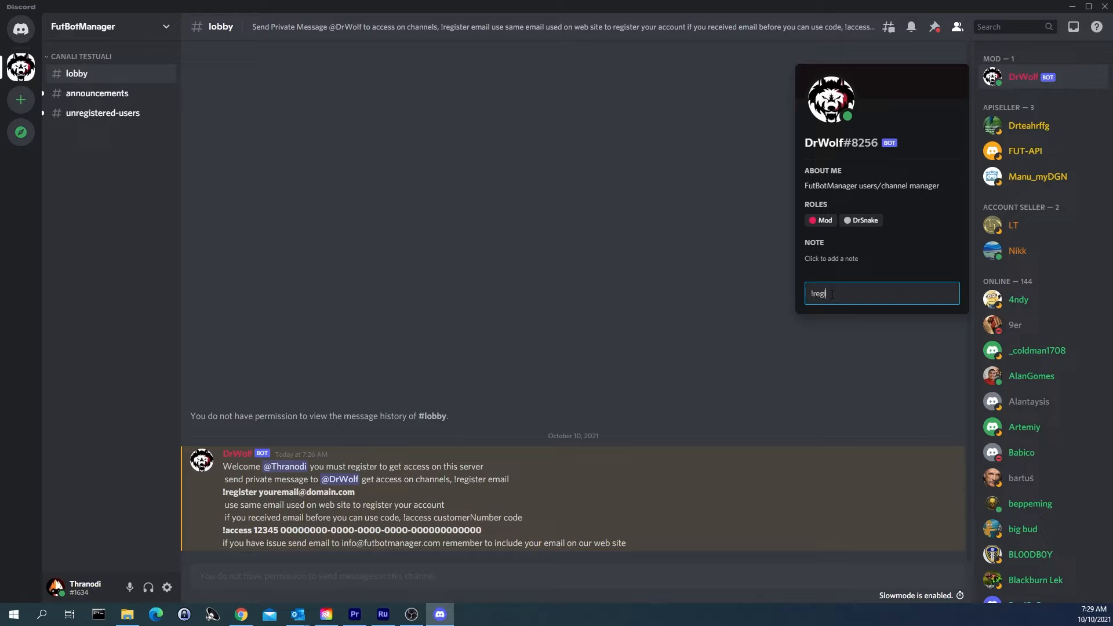
pyautogui.write('ister')
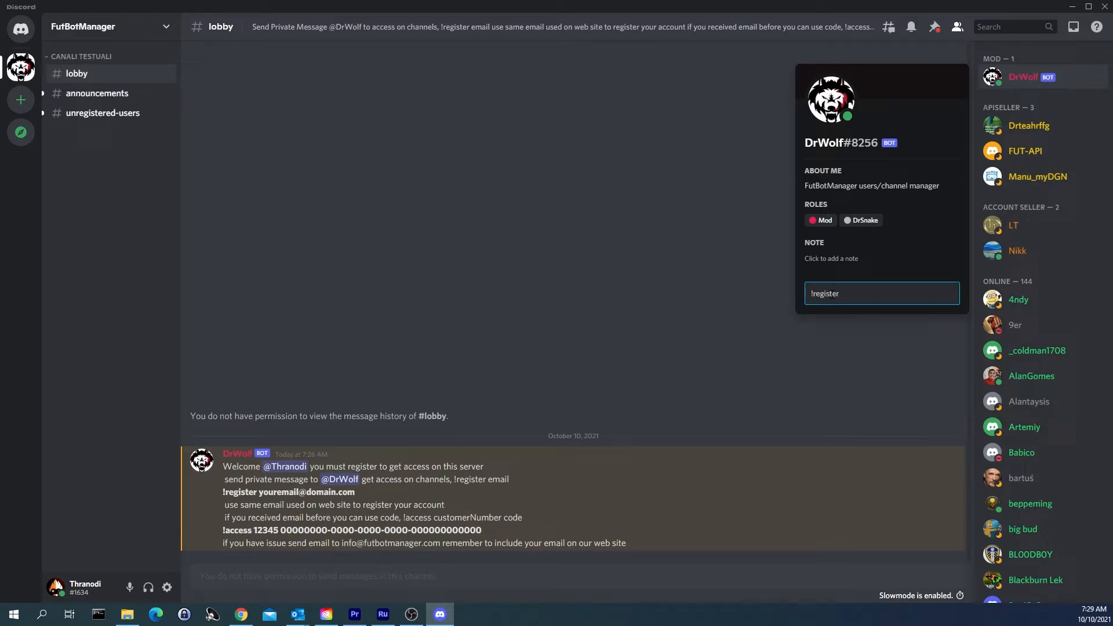
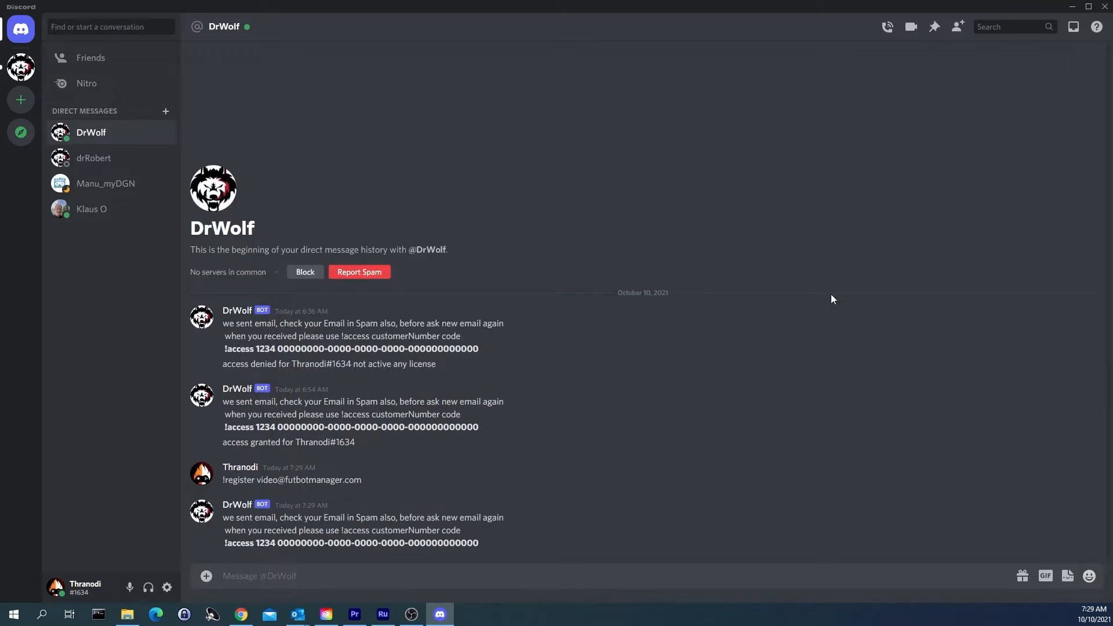
pyautogui.moveTo(688, 487)
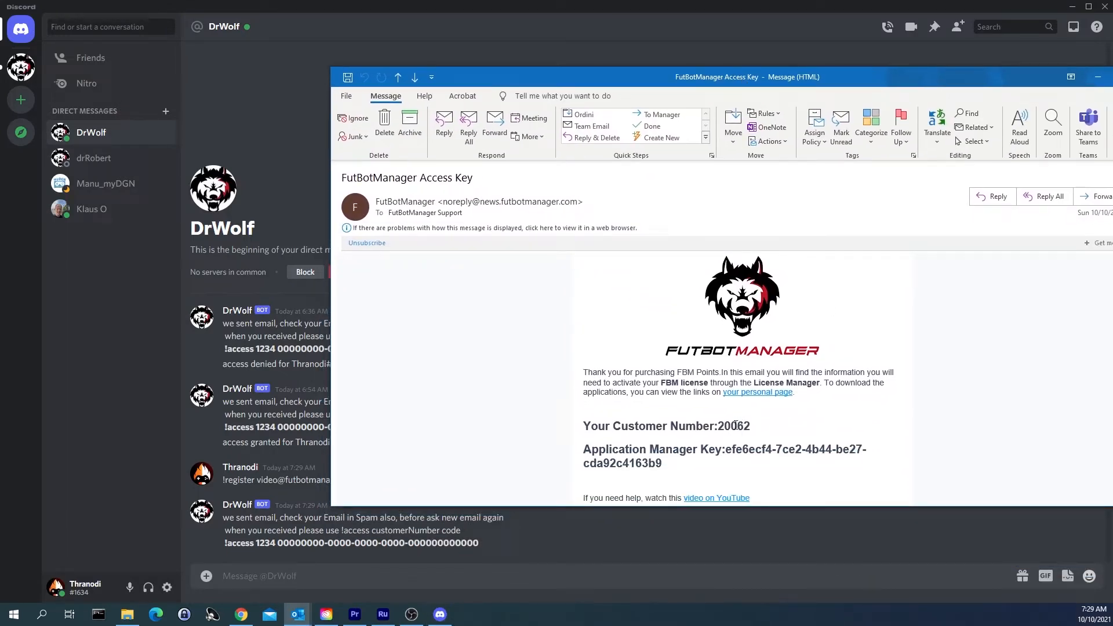
# Select the customer number in the Outlook access key email.
pyautogui.doubleClick(731, 425)
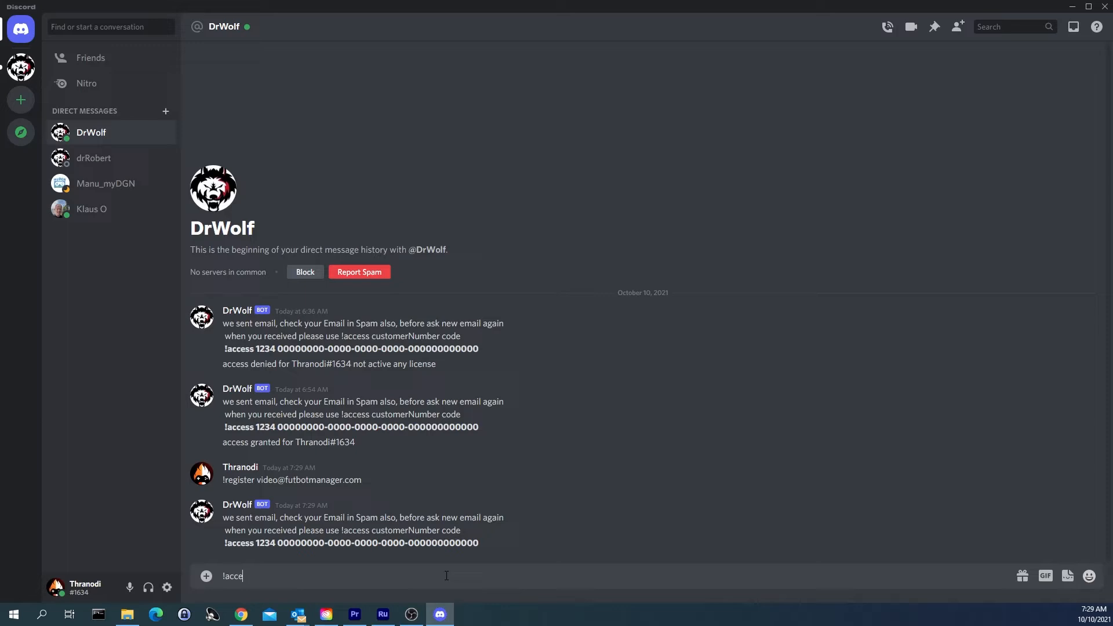
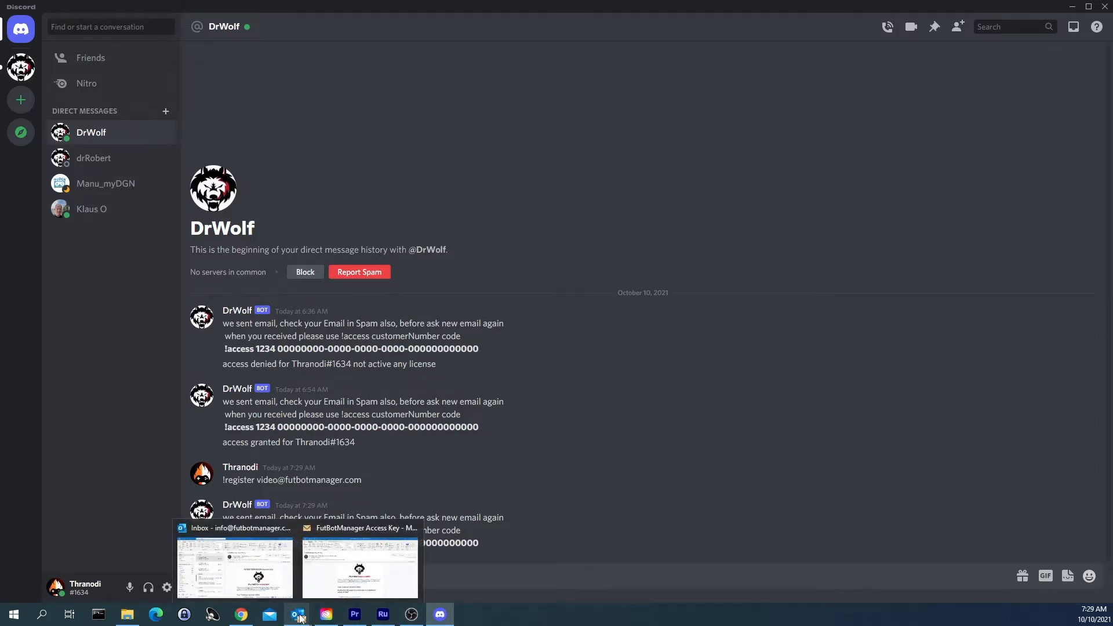
pyautogui.click(360, 569)
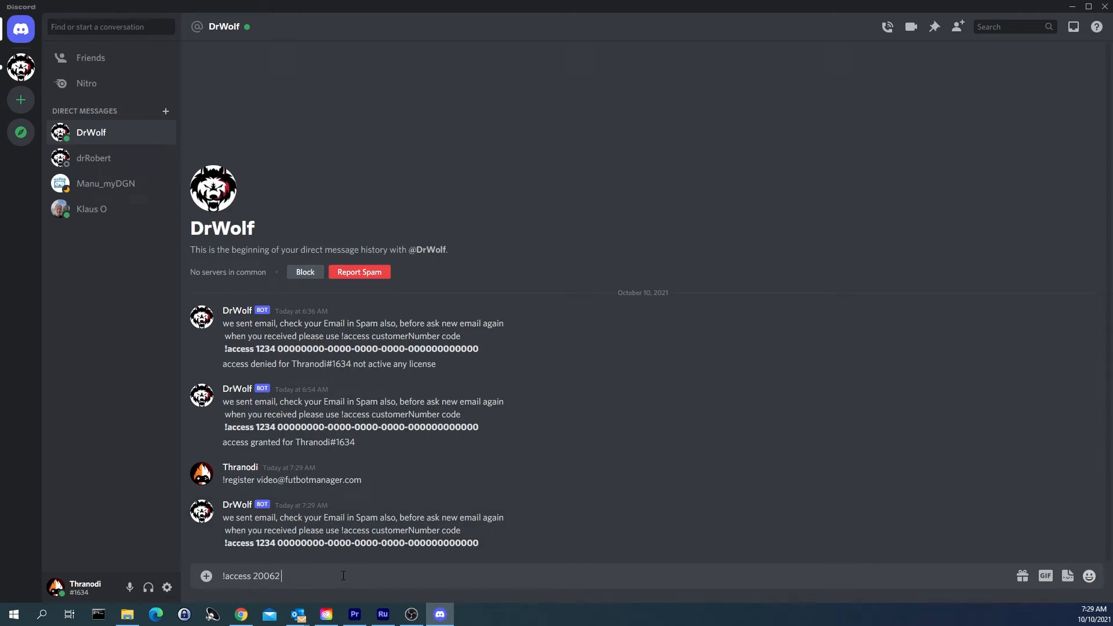
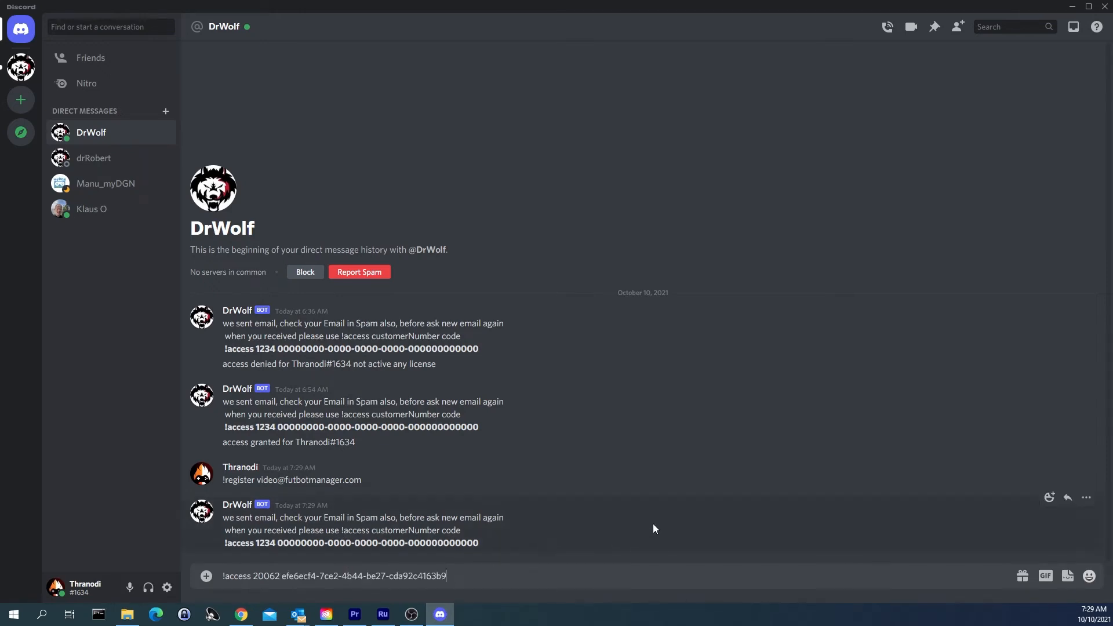